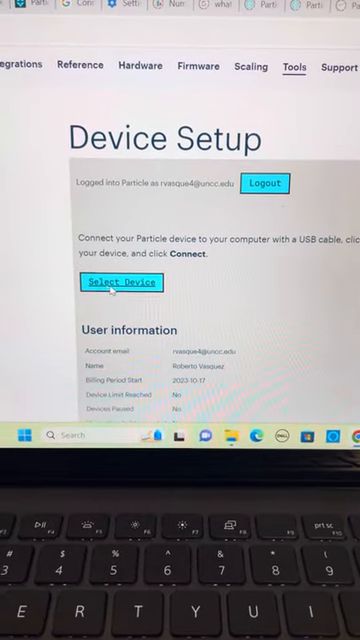
Step: Dismiss the device connection prompt and enter 'HIGH' after D7 in the digitalwrite arguments
{"action": "left_click", "coordinate": [121, 282]}
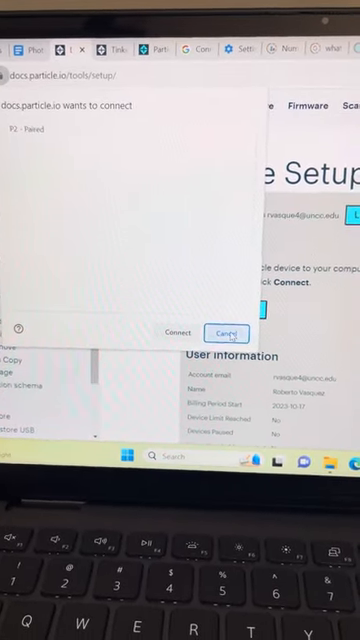
{"action": "left_click", "coordinate": [227, 333]}
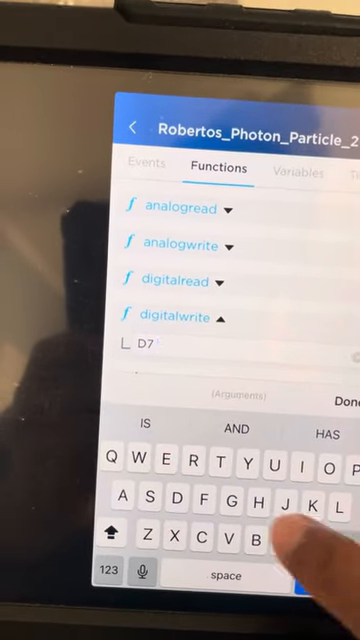
{"action": "type", "text": "HIGH"}
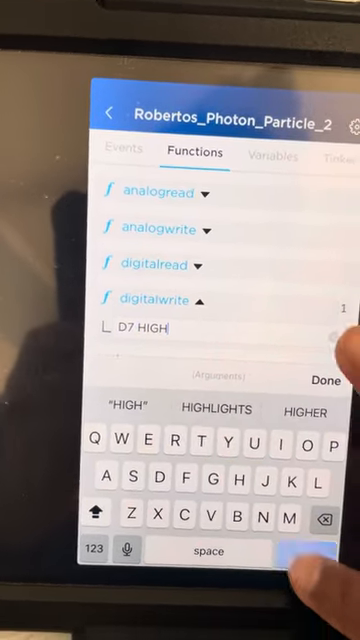